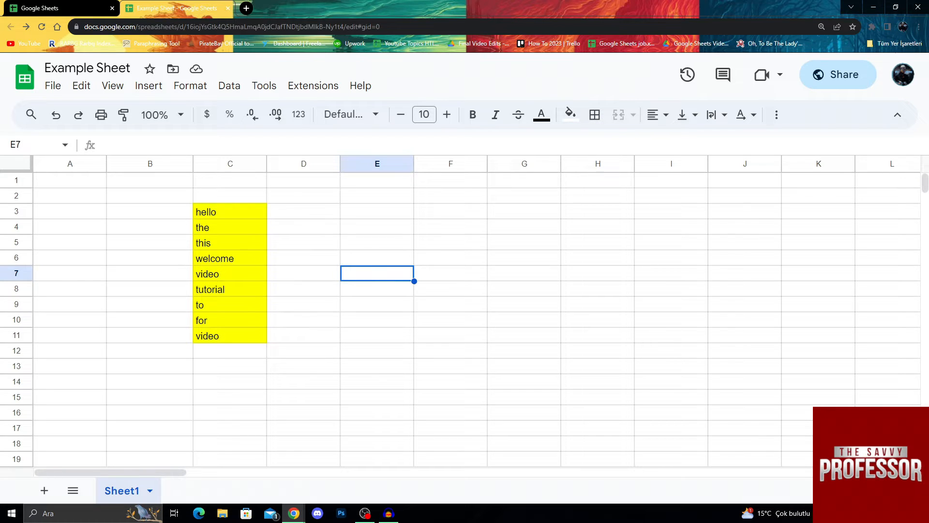
# Select all of column D and name the range 'special' in the Name box
pyautogui.click(303, 163)
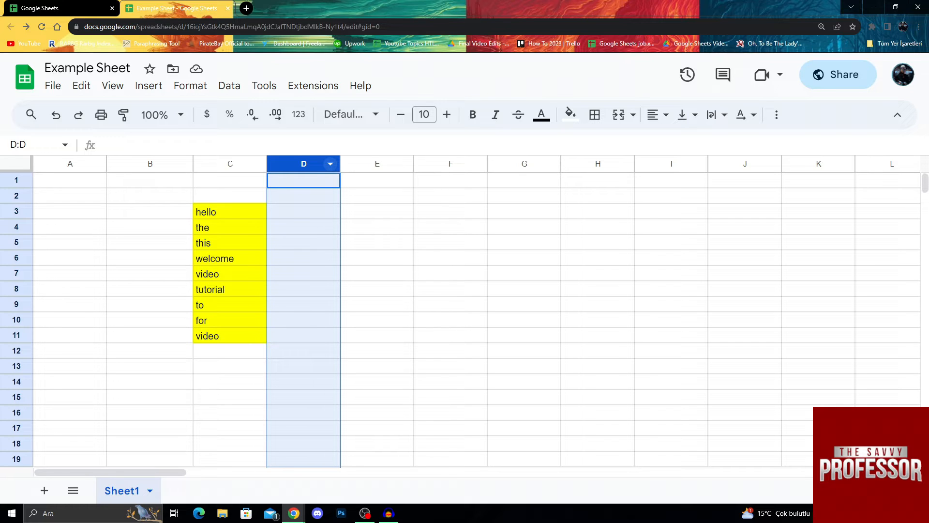
pyautogui.click(450, 290)
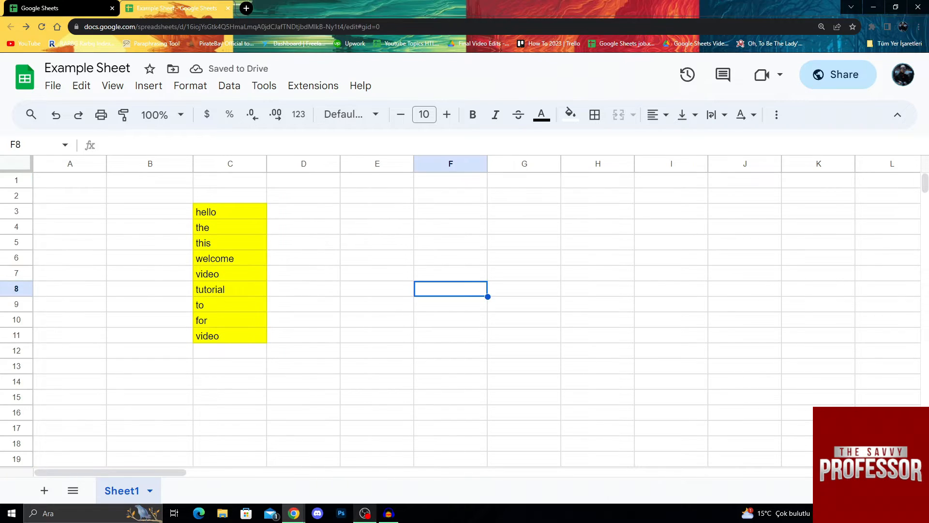
pyautogui.click(303, 273)
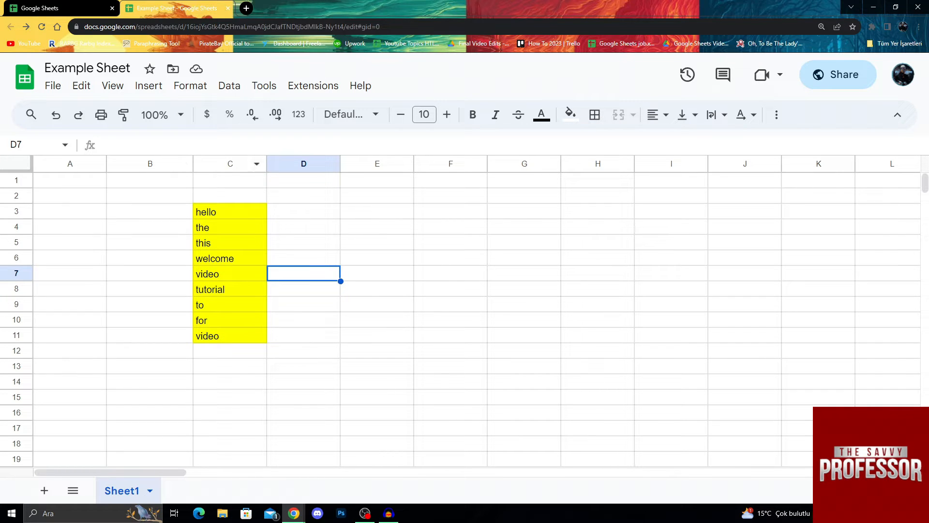
pyautogui.click(302, 164)
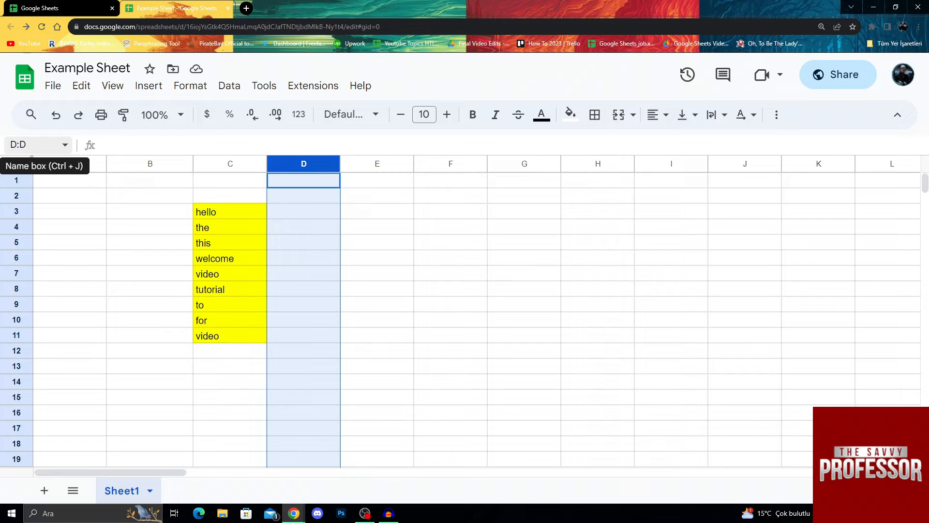
pyautogui.click(33, 145)
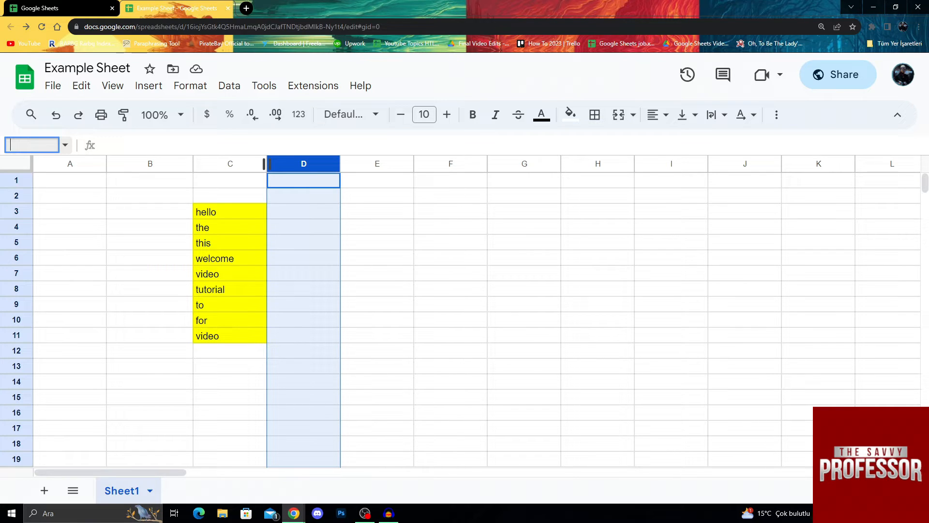
pyautogui.write('special')
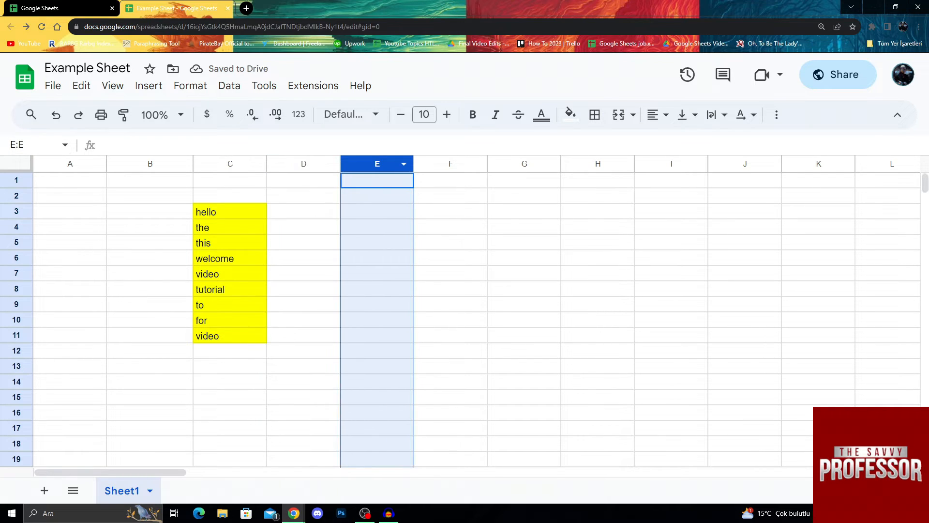
# Select other column headers to check the named range took effect
pyautogui.click(450, 163)
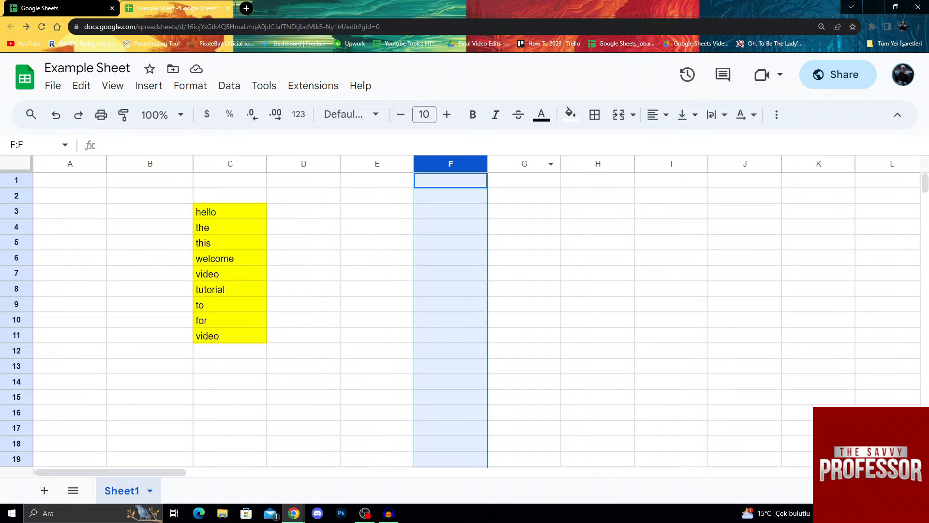
pyautogui.click(70, 163)
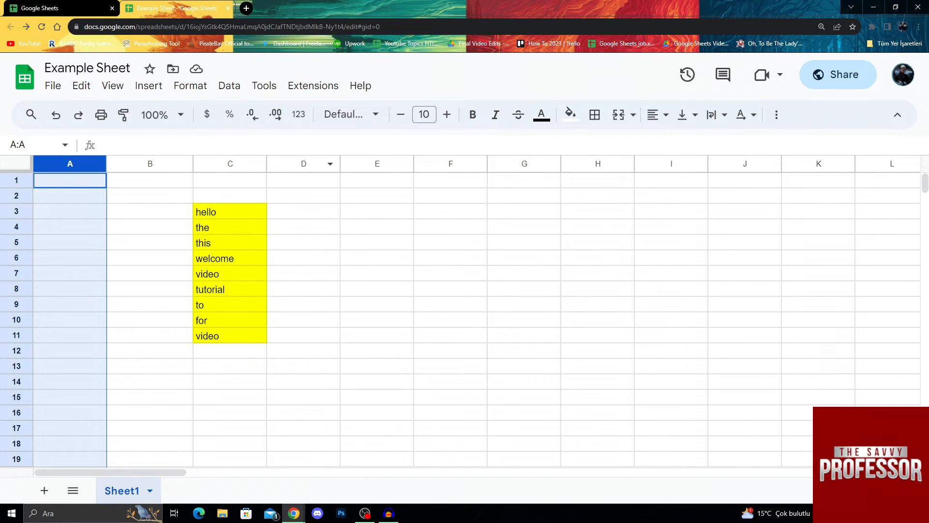
pyautogui.click(303, 163)
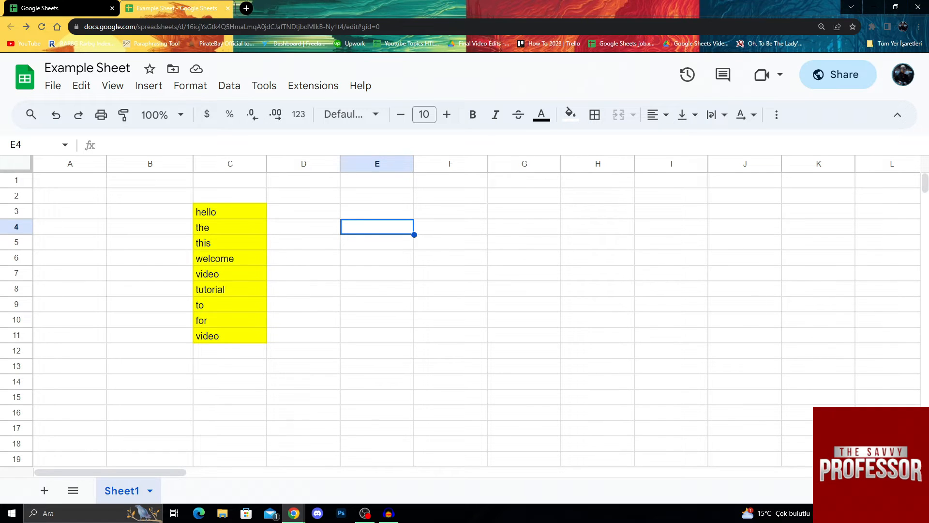
# Enter the total formula =SUM(special) in cell F4
pyautogui.click(450, 227)
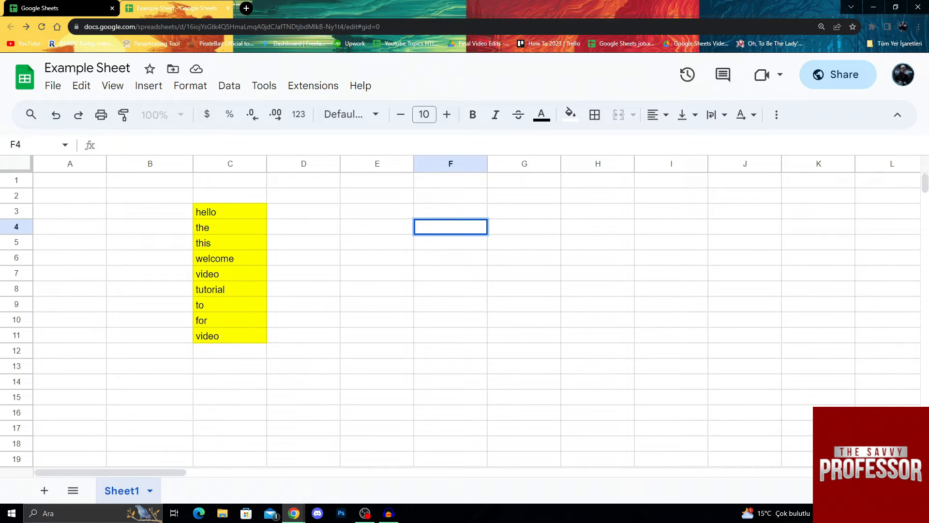
pyautogui.write('=')
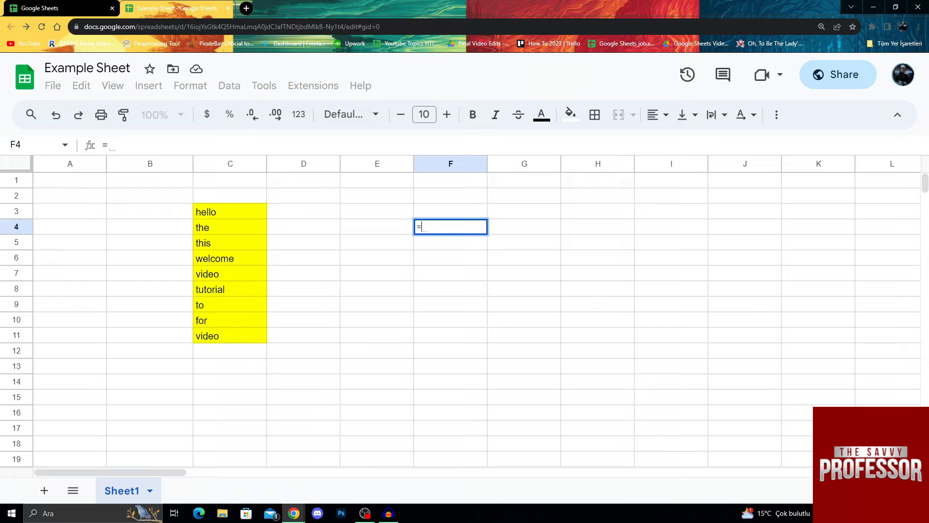
pyautogui.write('Sum')
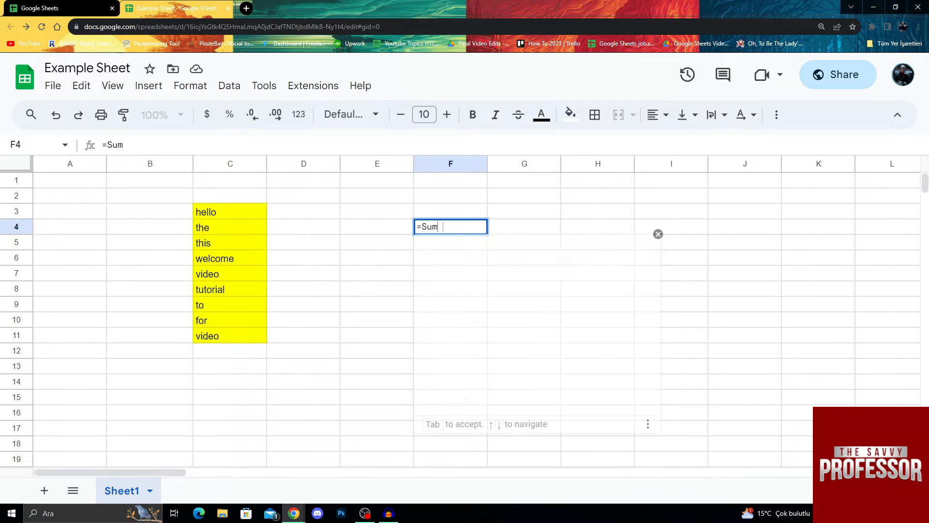
pyautogui.write('(')
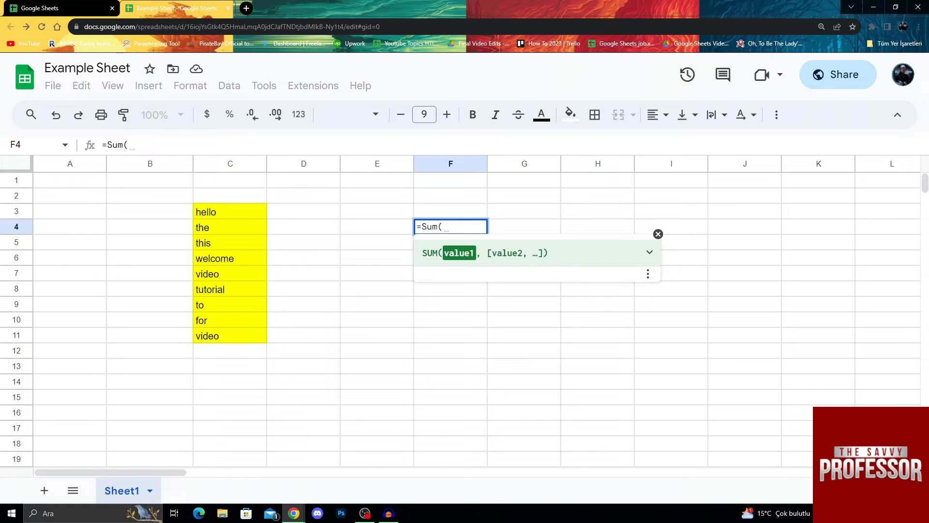
pyautogui.write('spe')
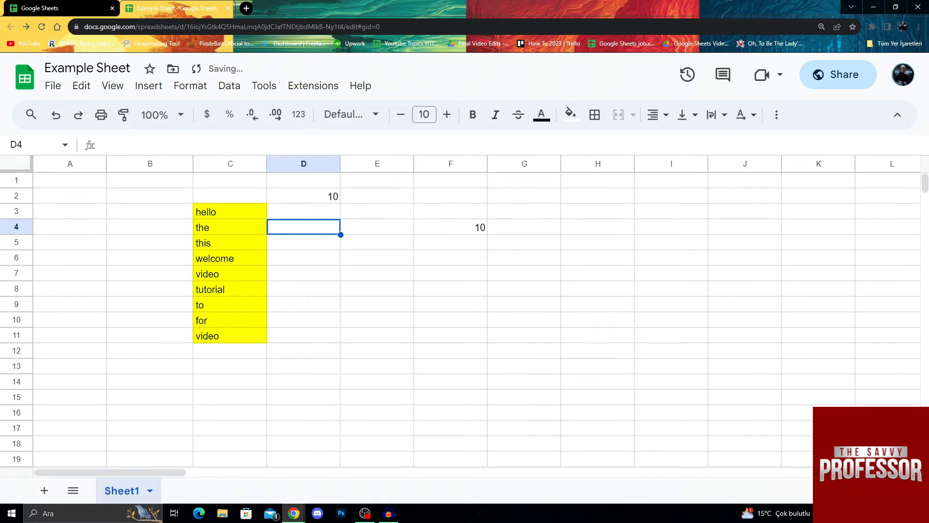
# Enter 10, 11 and 30 in D2, D4 and D6, then clear the F4 formula
pyautogui.write('11')
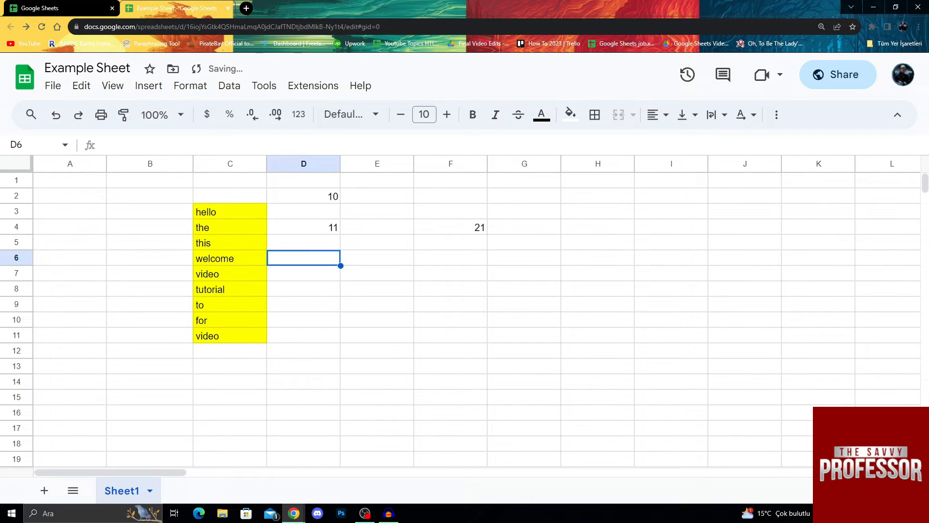
pyautogui.write('30')
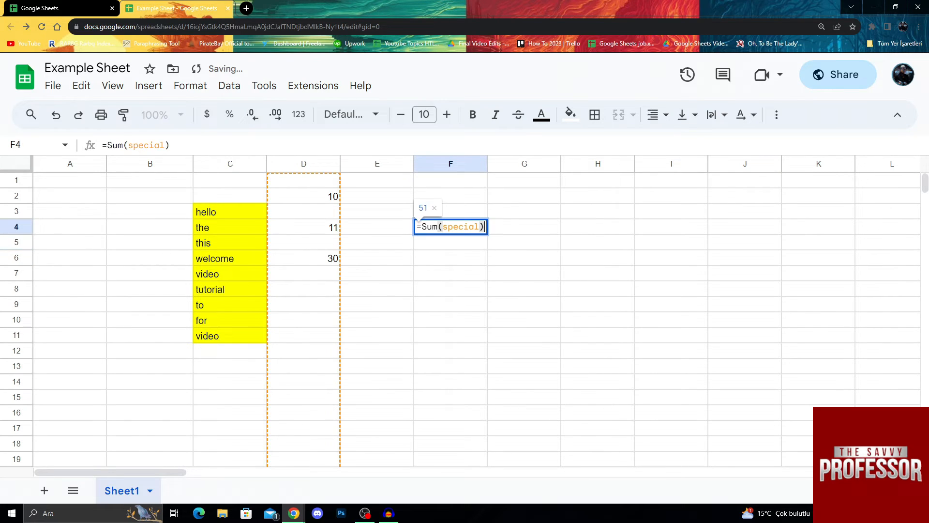
pyautogui.doubleClick(456, 226)
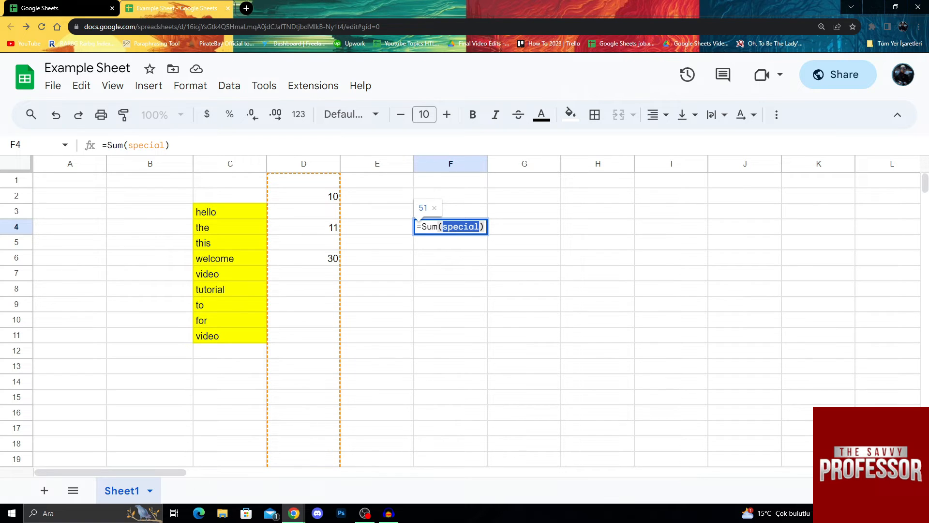
pyautogui.click(524, 242)
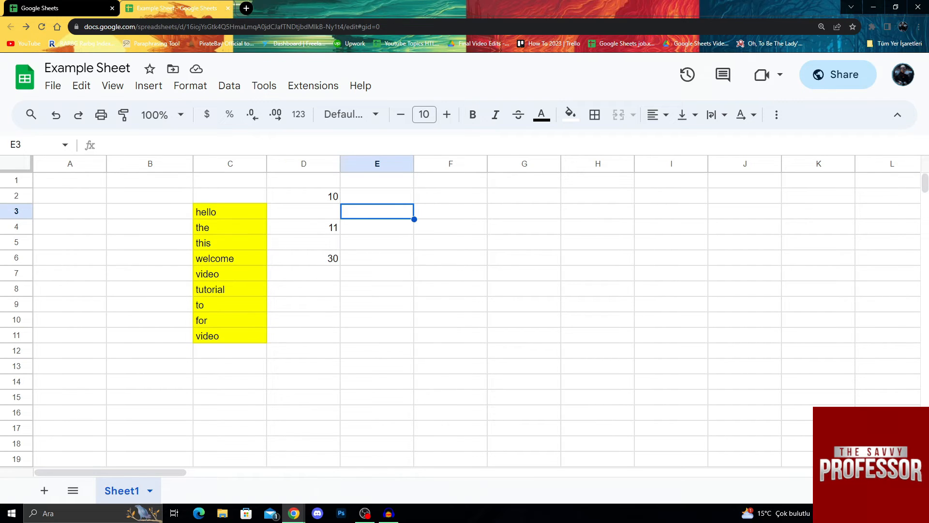
# Enter headers Special 1, special 2, Special 3, special 4 and special 5 across A1:E1
pyautogui.write('SPe')
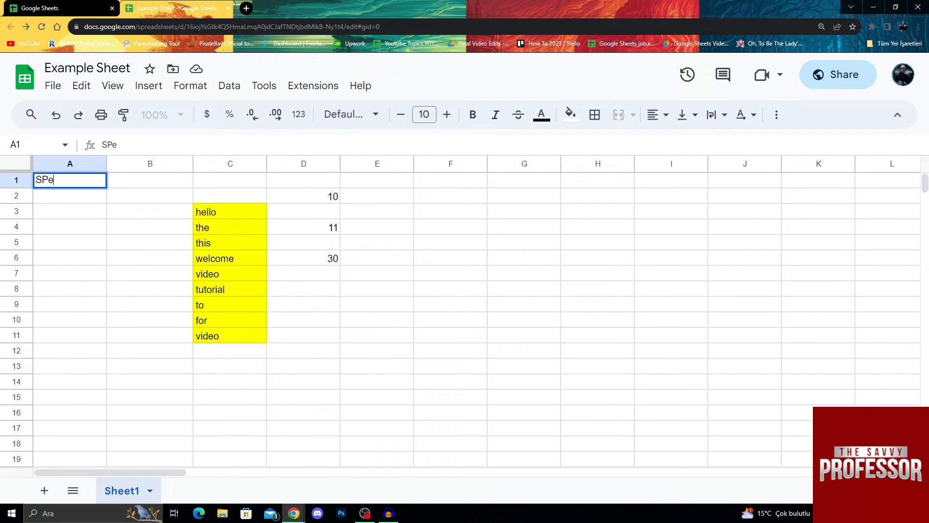
pyautogui.write('Special 1')
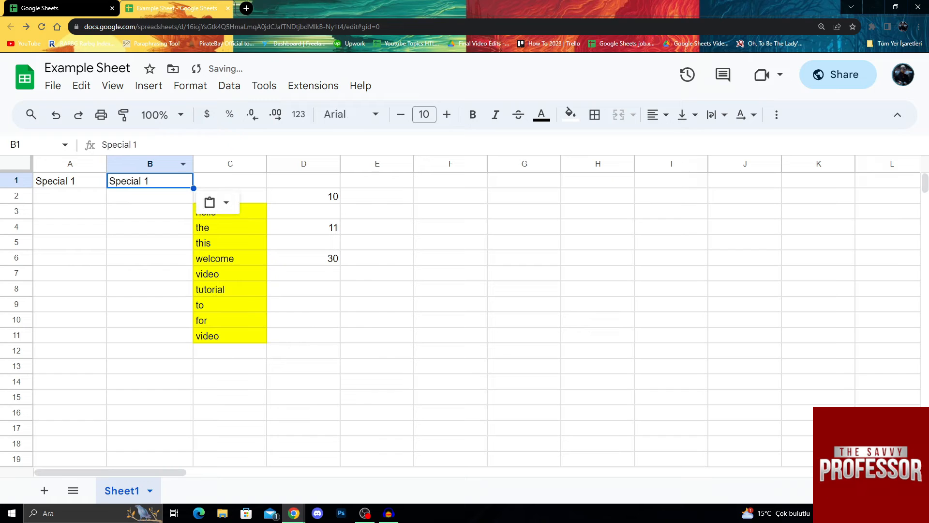
pyautogui.write('spec')
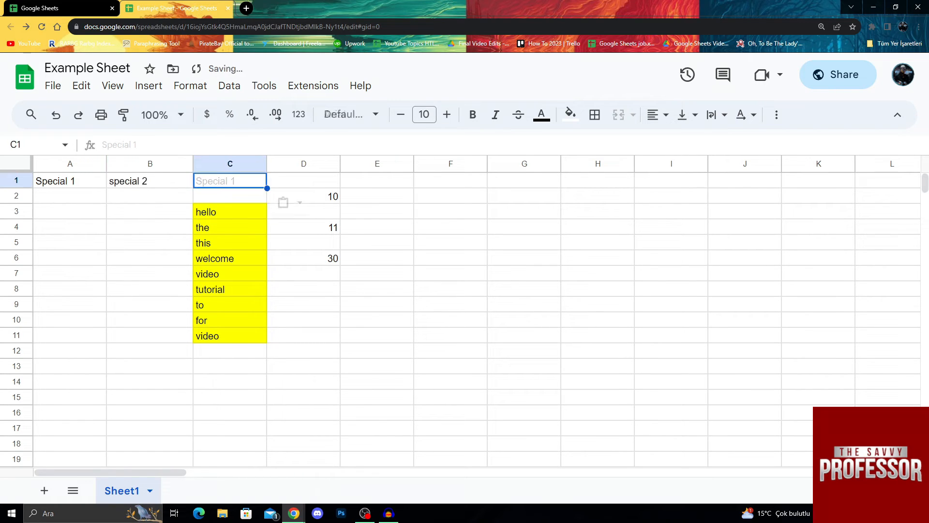
pyautogui.write('Special 3')
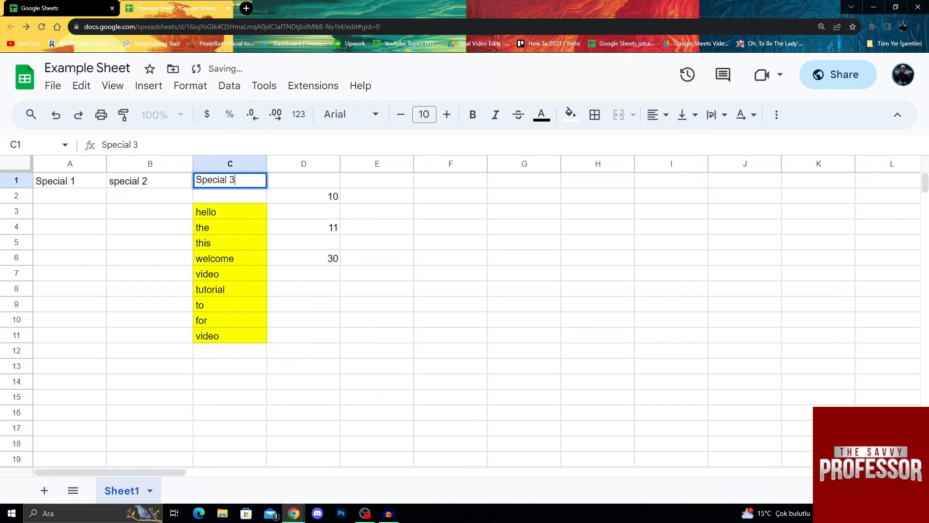
pyautogui.write('spec')
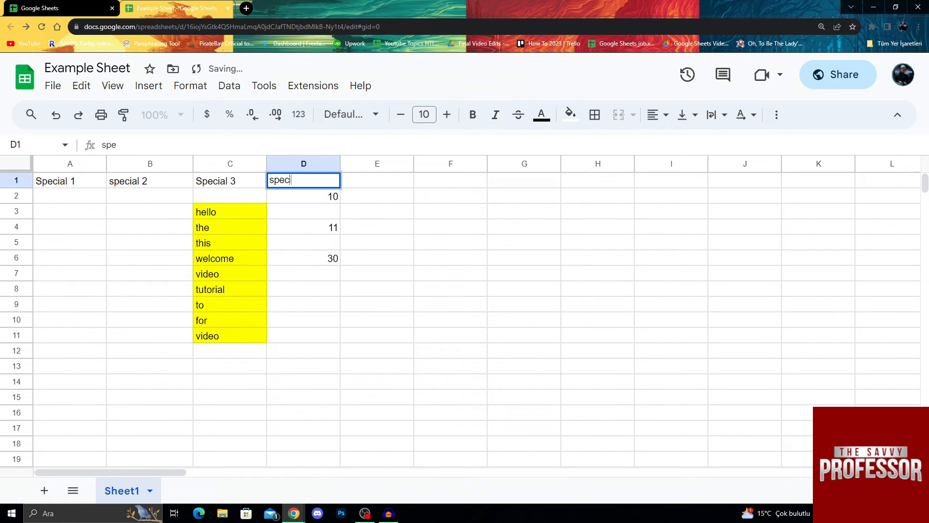
pyautogui.write('special 4')
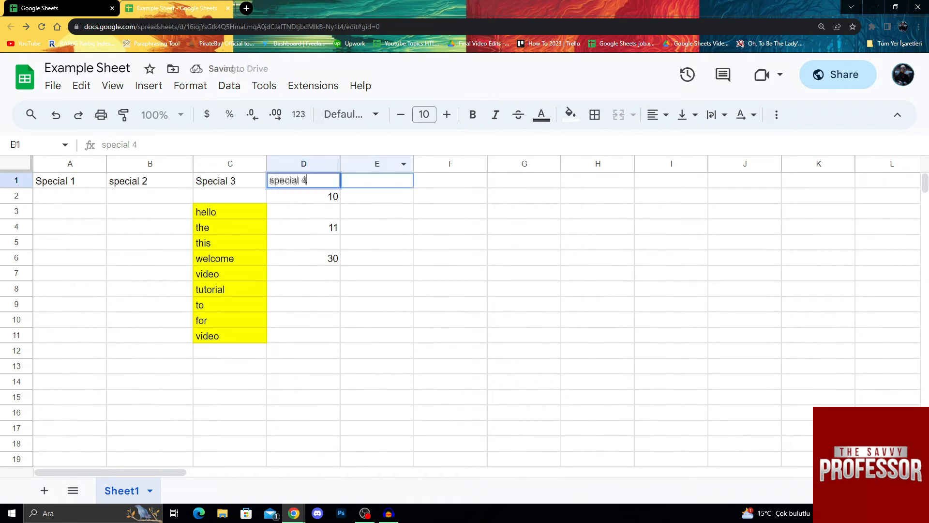
pyautogui.write('special 5')
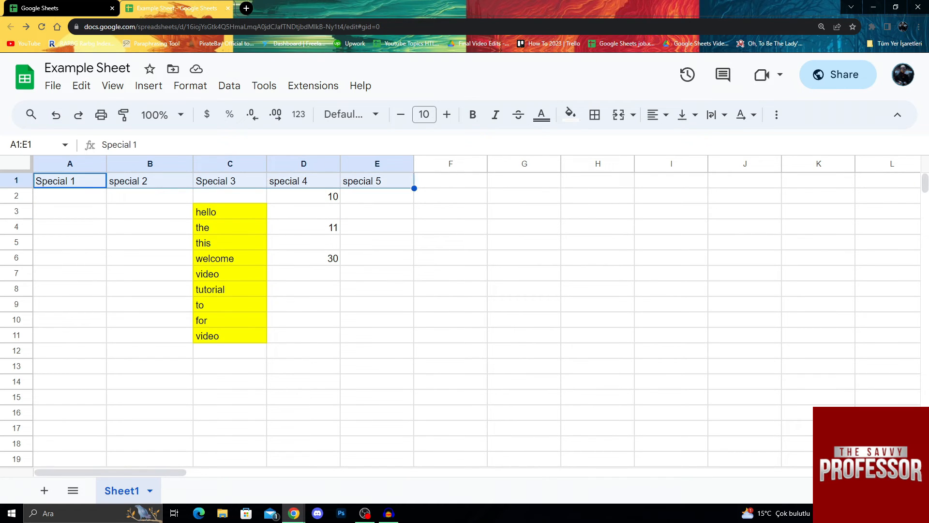
# Freeze row 1 and fill the five header cells with yellow
pyautogui.click(112, 85)
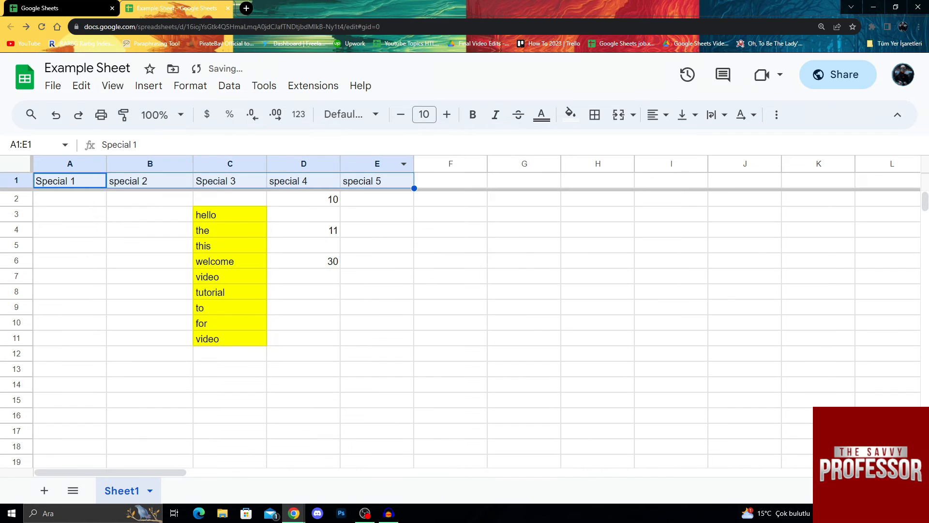
pyautogui.click(524, 214)
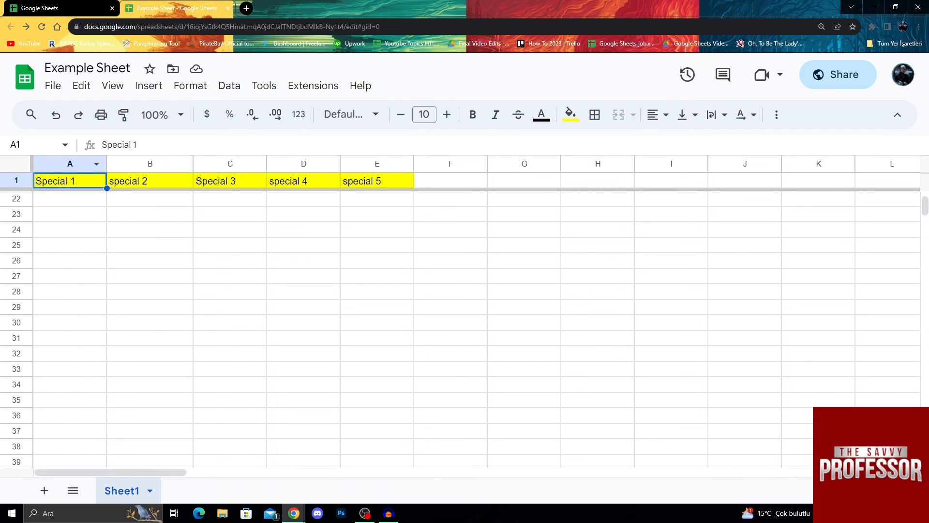
pyautogui.click(70, 214)
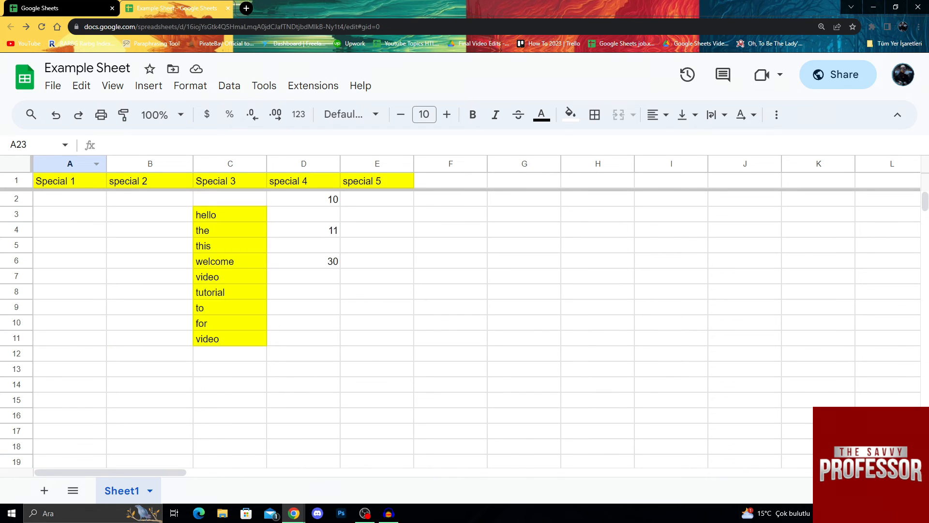
pyautogui.click(303, 163)
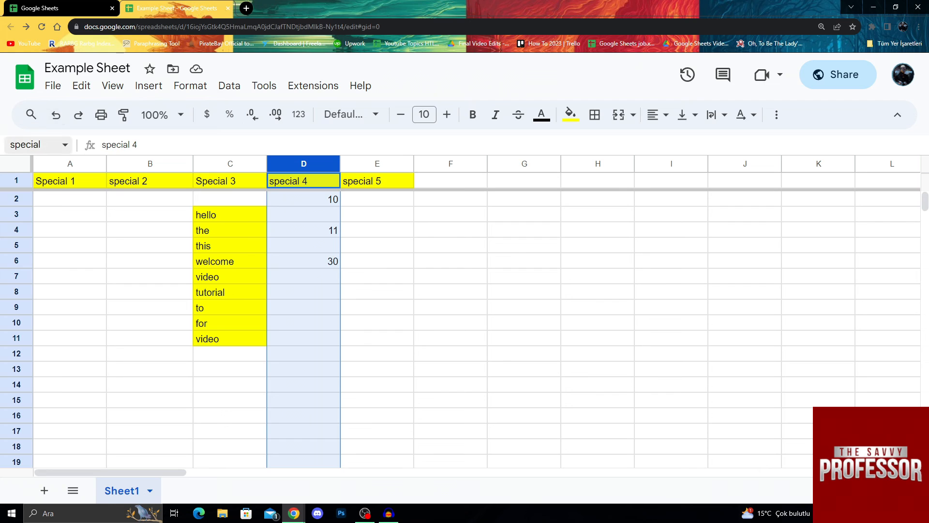
pyautogui.click(376, 231)
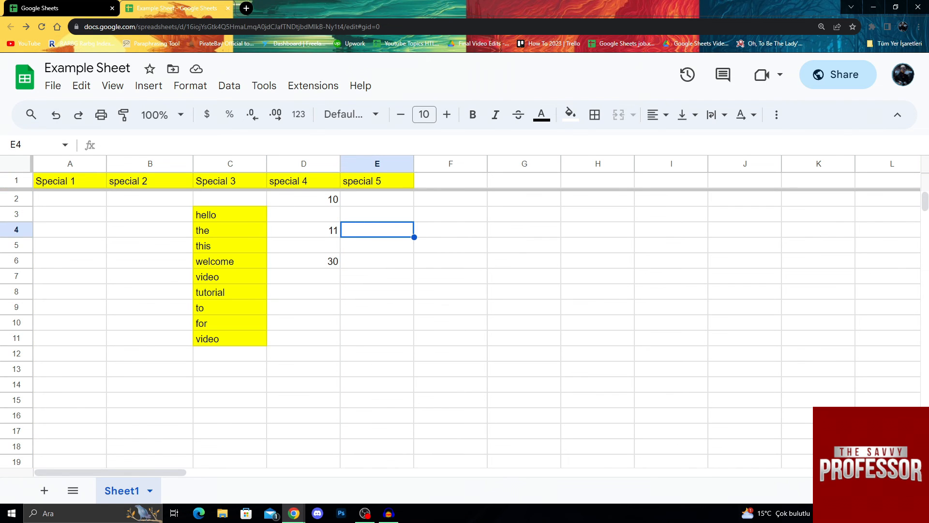